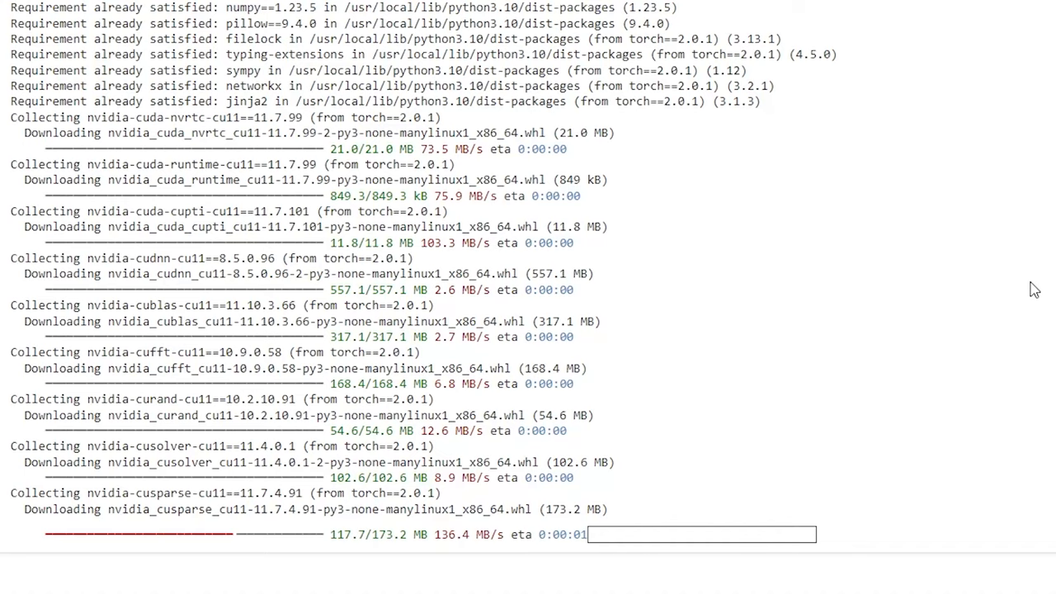
Scroll the pip install output while PyTorch CUDA dependencies download.
scroll("down", 3)
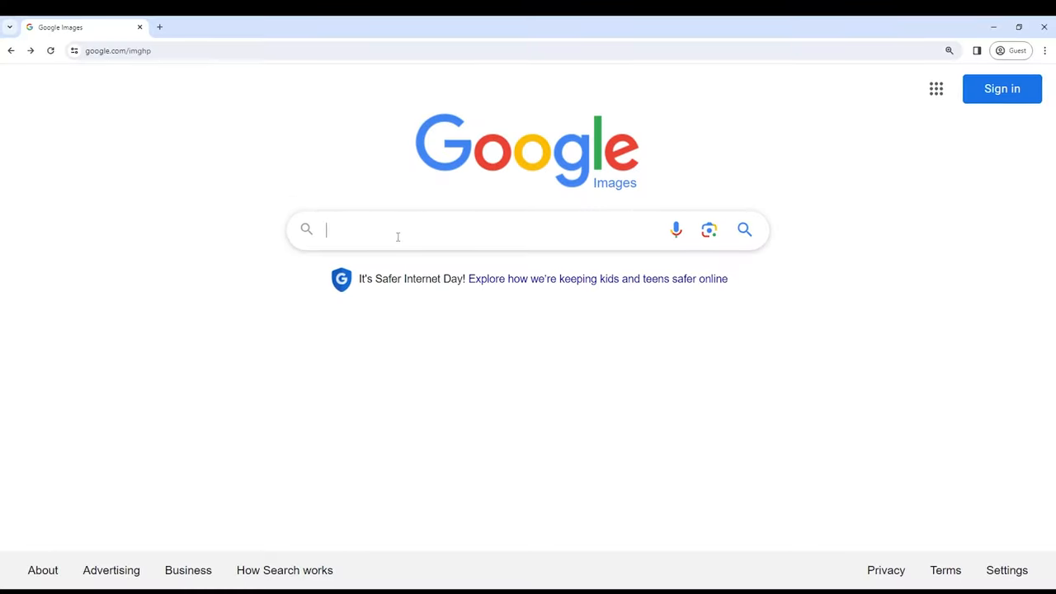
Search Google for 'AI' to reach the TilingZoeDepth GitHub repository.
type("AI")
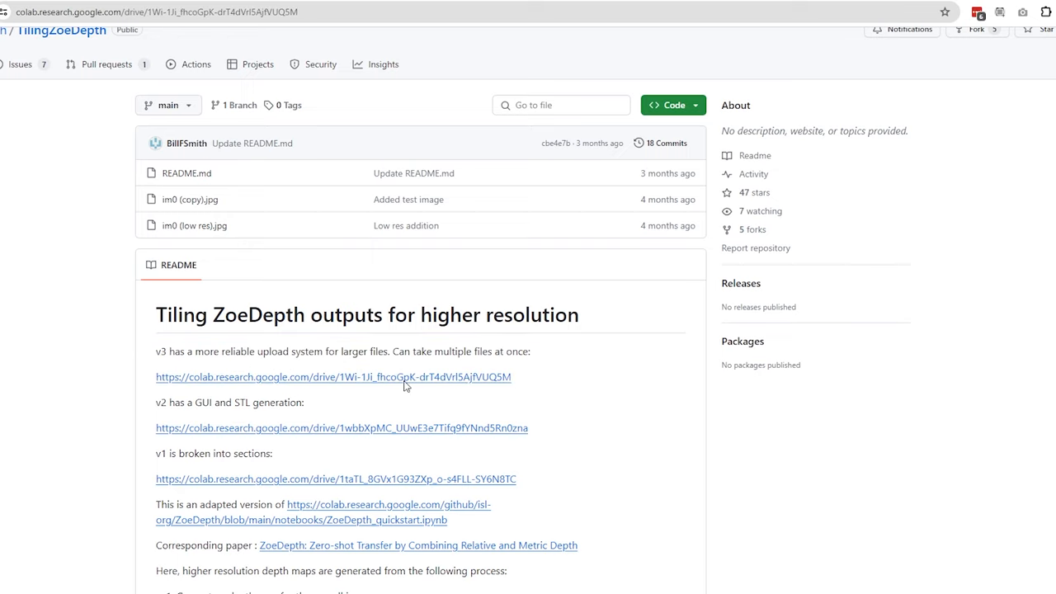
Follow the README's v3 Colab link for the notebook that handles larger uploads.
left_click(333, 377)
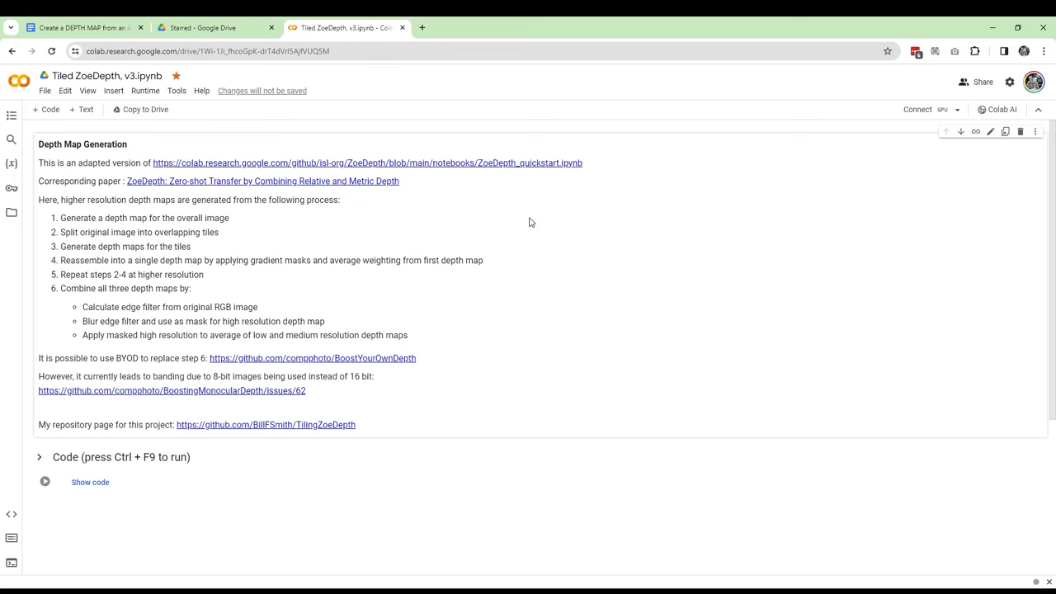
mouse_move(918, 109)
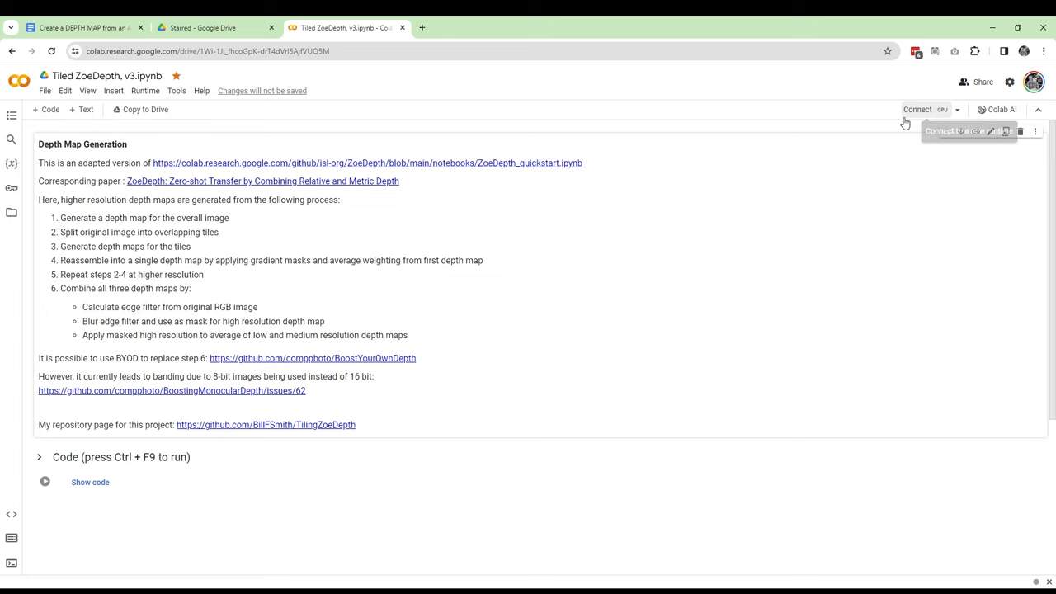
Connect the notebook and keep the T4 GPU runtime type, saving the setting.
left_click(918, 109)
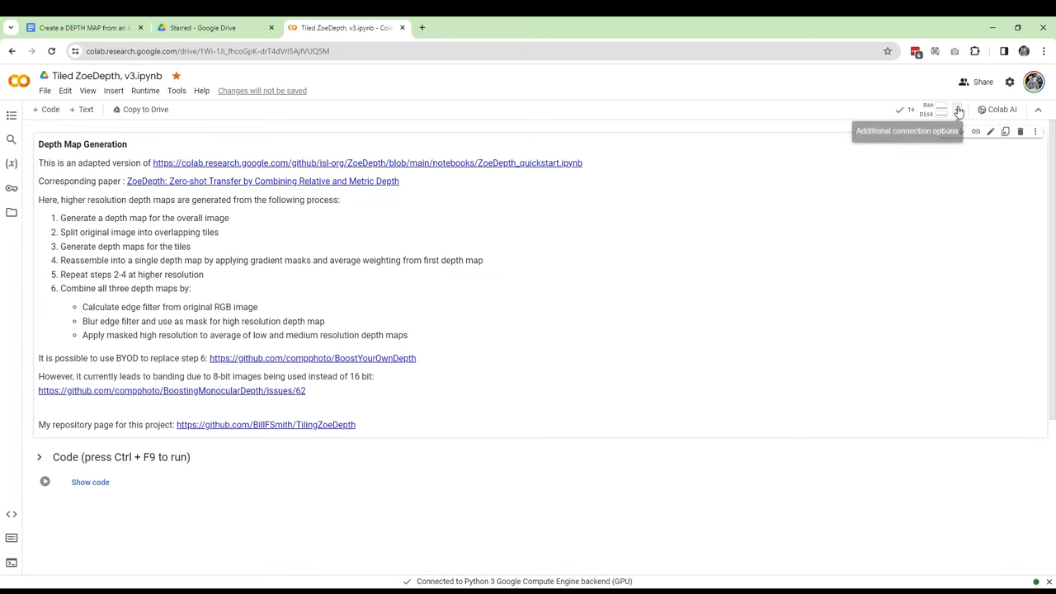
left_click(959, 109)
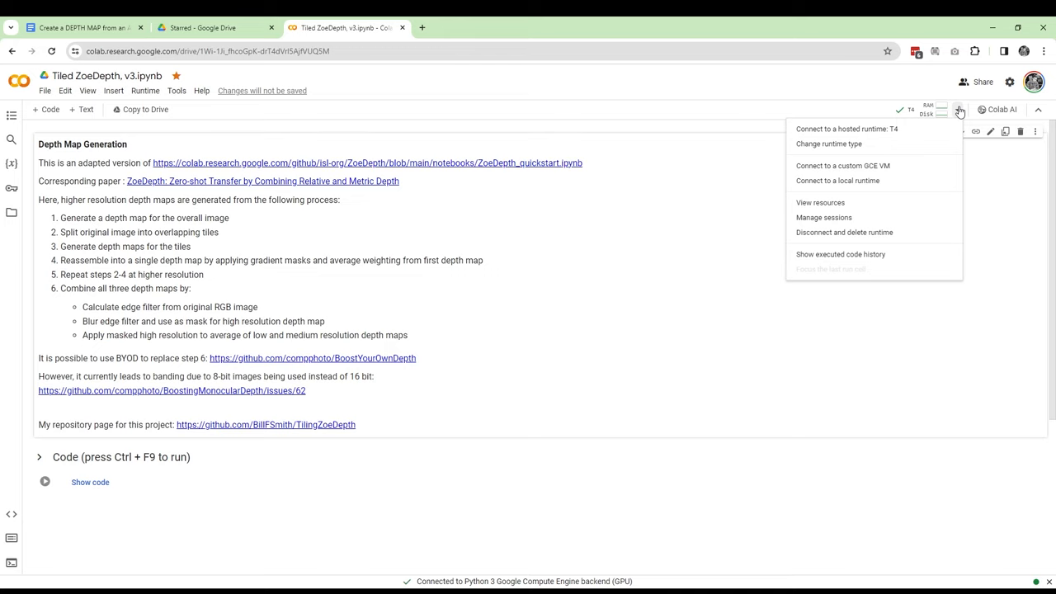
mouse_move(867, 165)
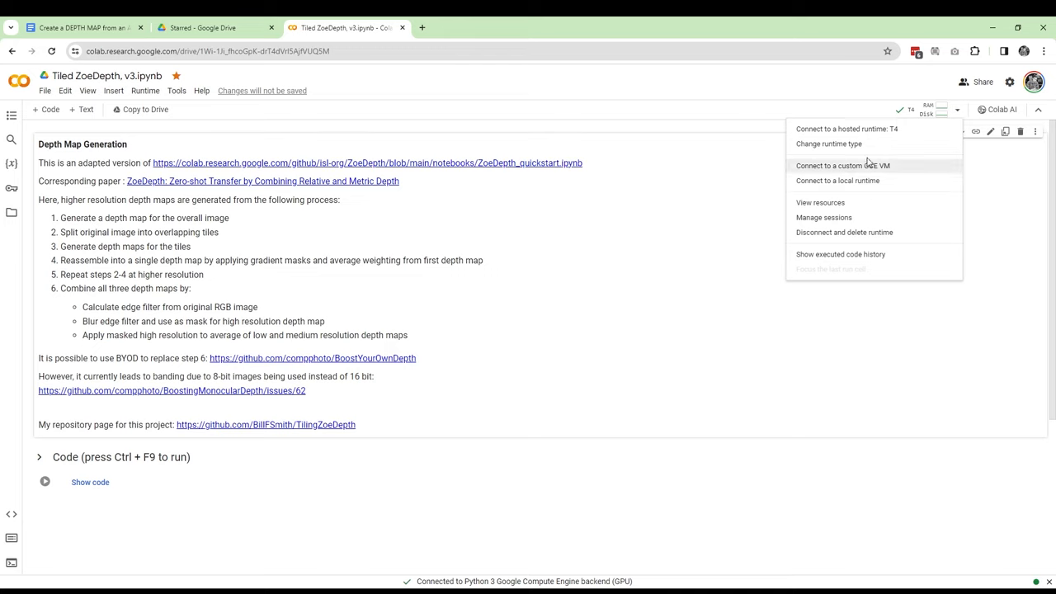
left_click(828, 143)
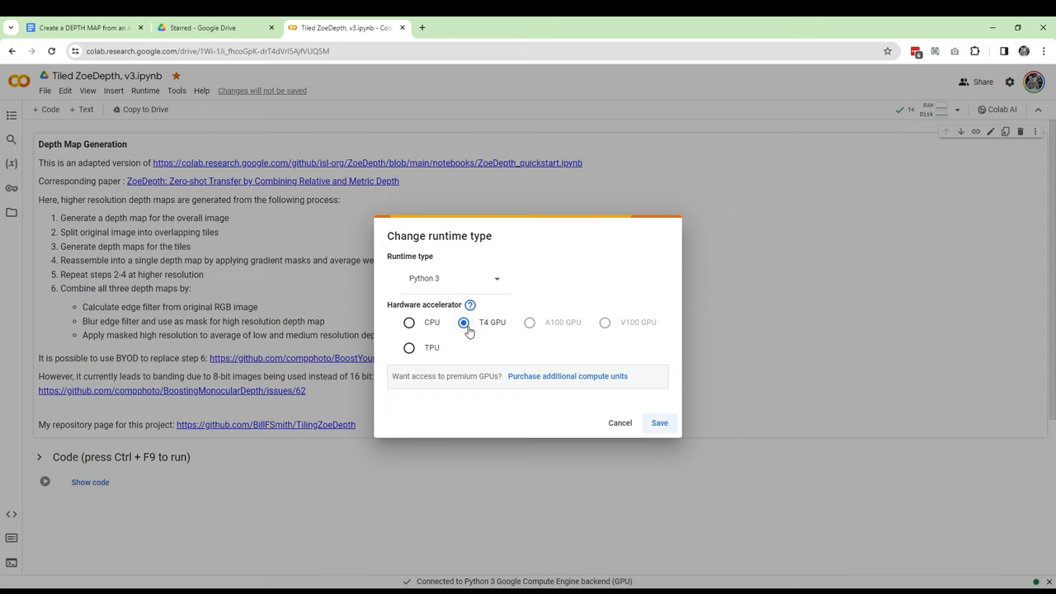
left_click(660, 423)
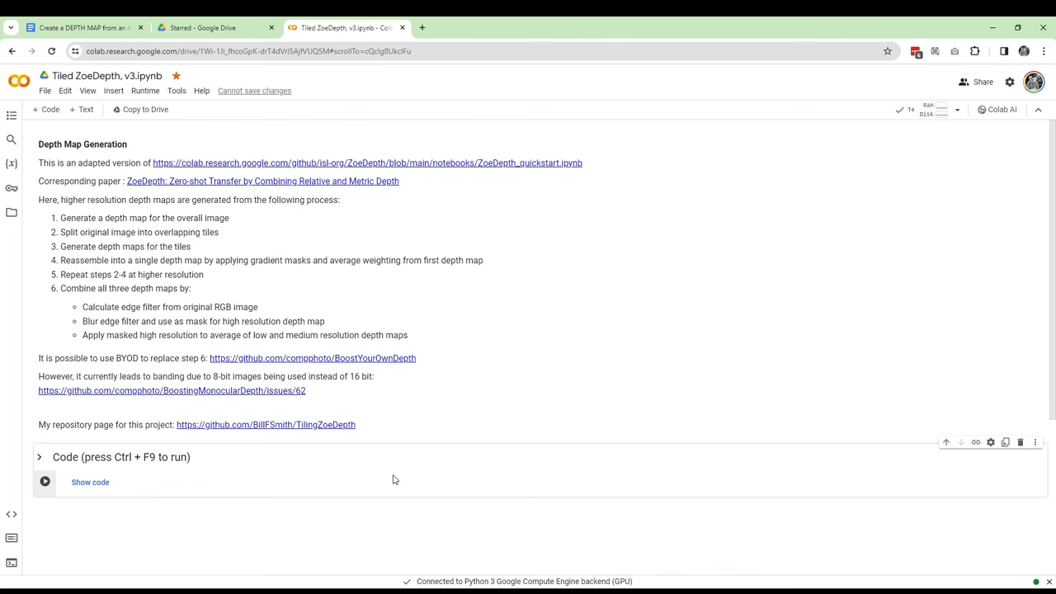
Run the depth map cell despite the authorship warning and choose an image file to upload.
left_click(45, 482)
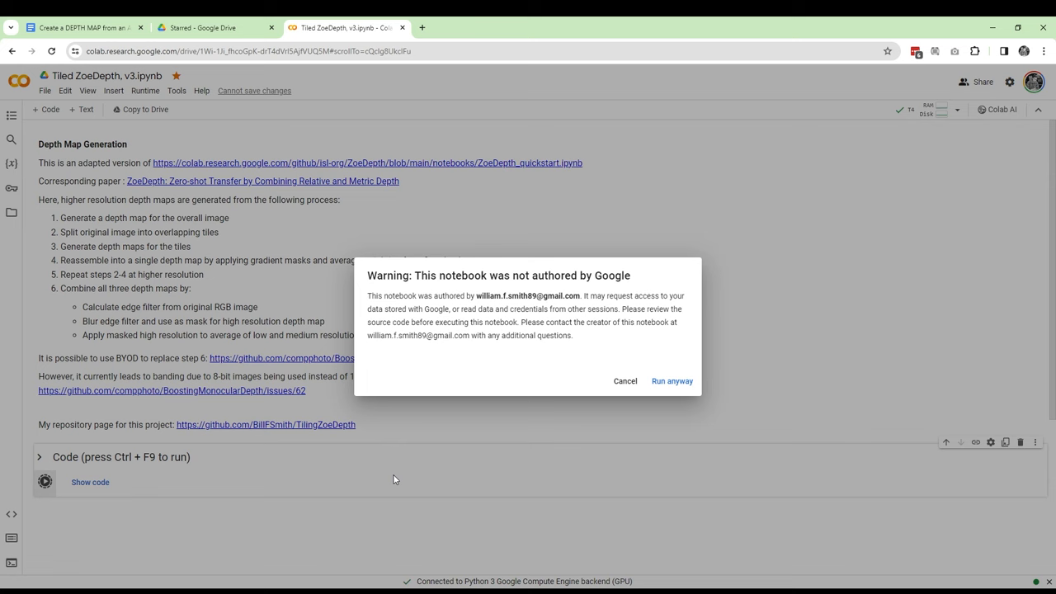
mouse_move(510, 352)
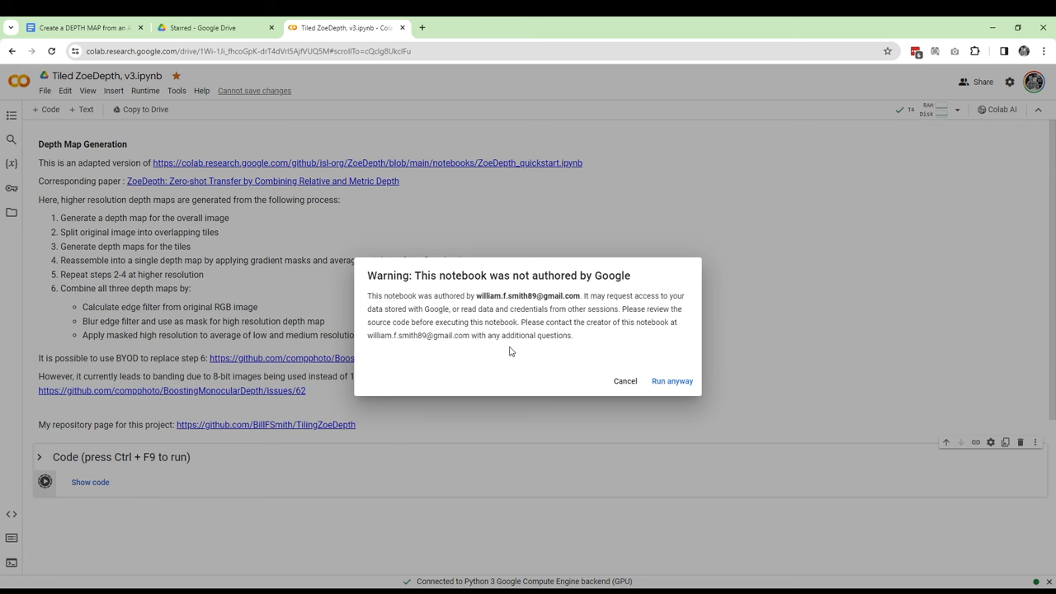
left_click(672, 379)
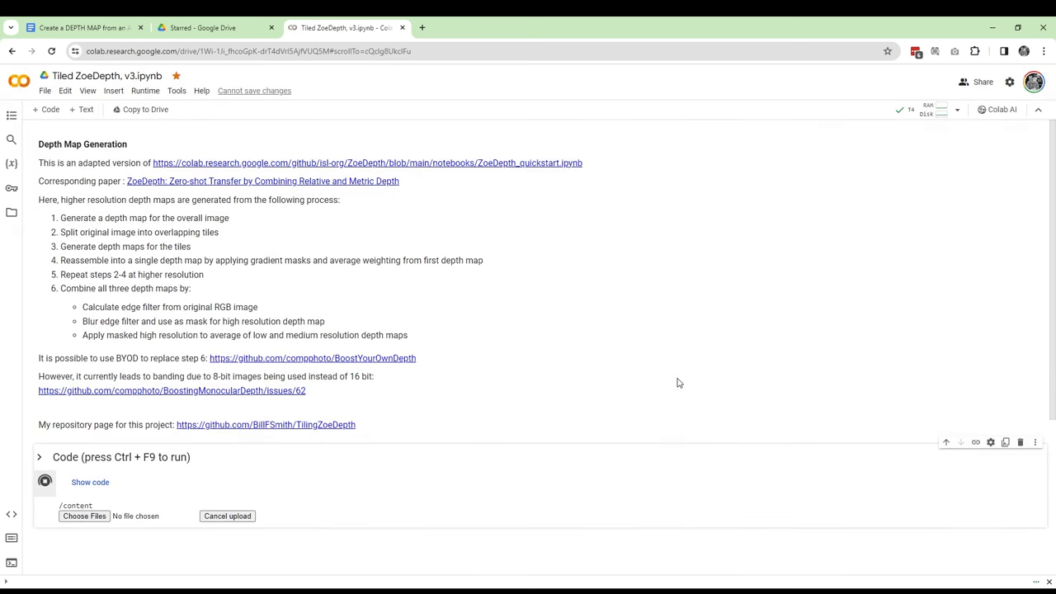
left_click(44, 482)
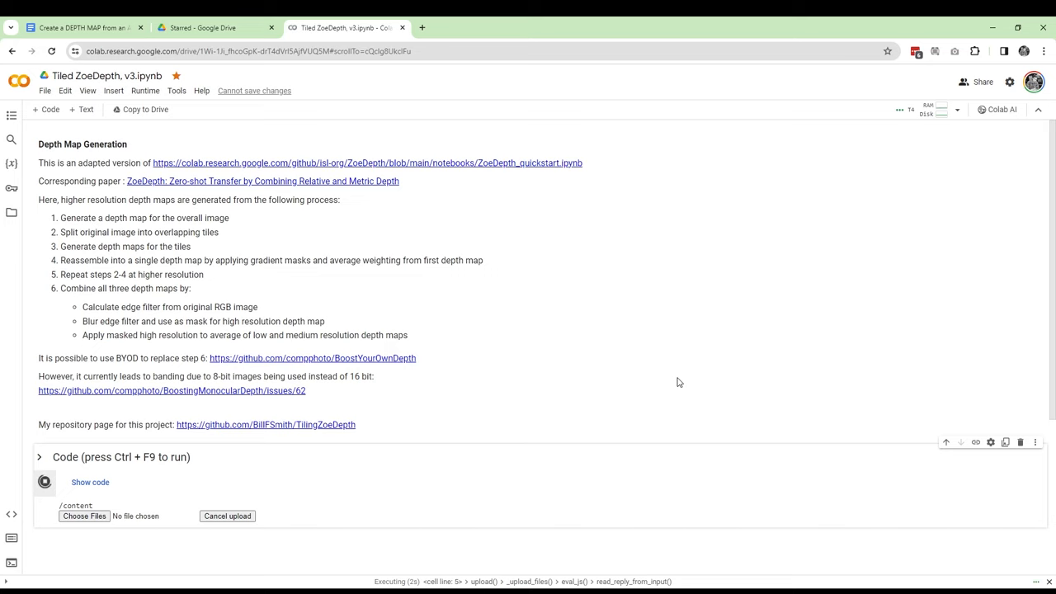
scroll("down", 3)
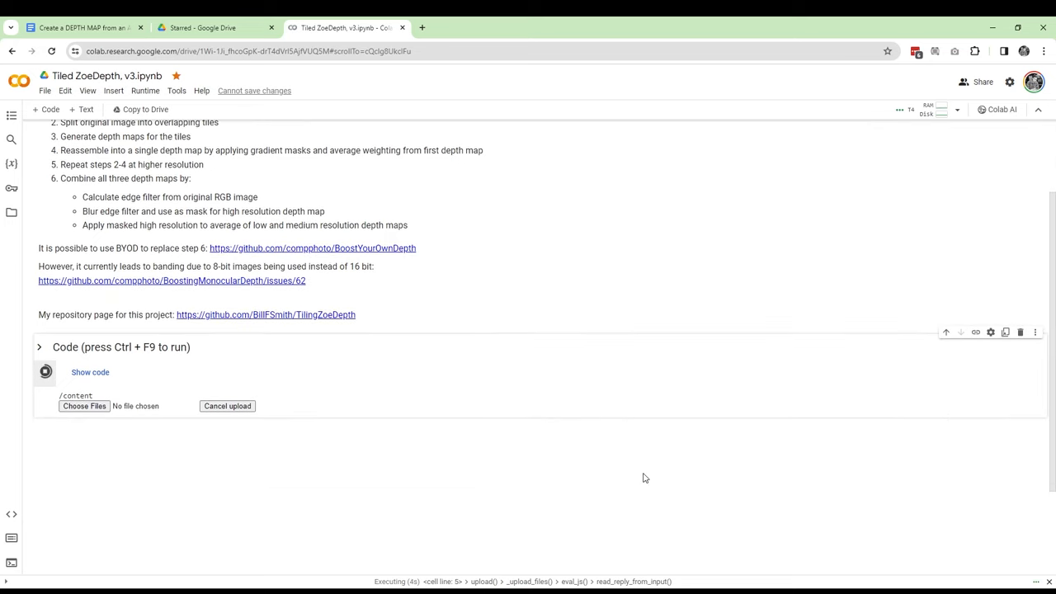
scroll("down", 3)
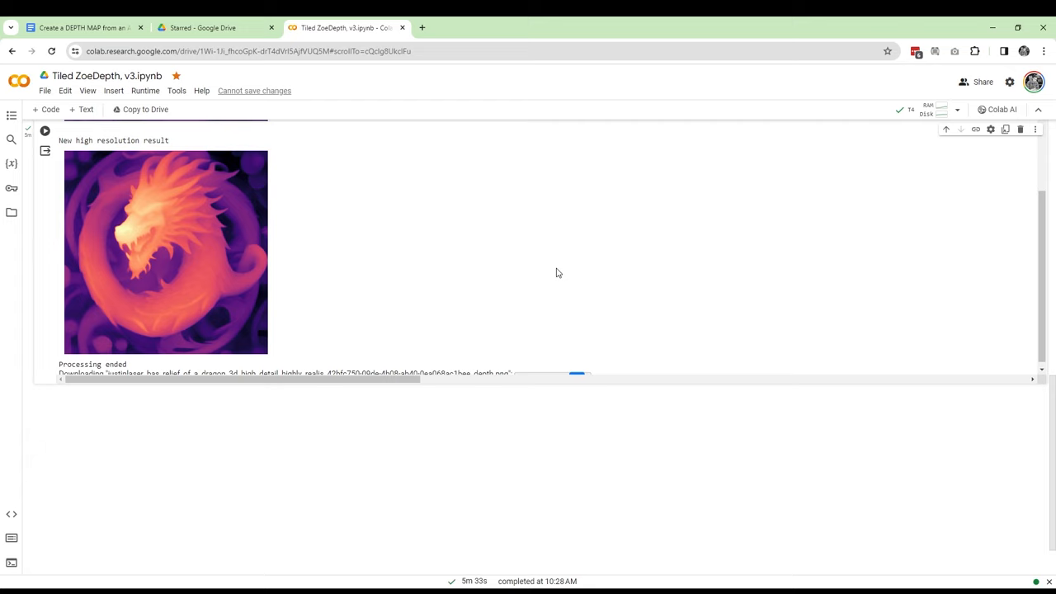
mouse_move(475, 389)
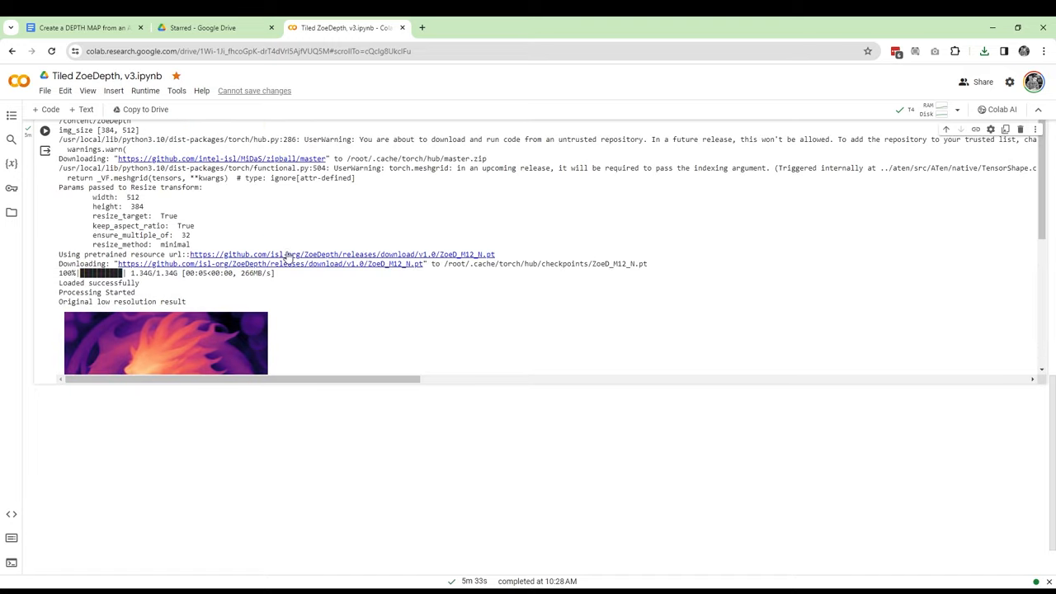
Review the finished dragon depth map output, then disconnect and delete the runtime.
scroll("down", 3)
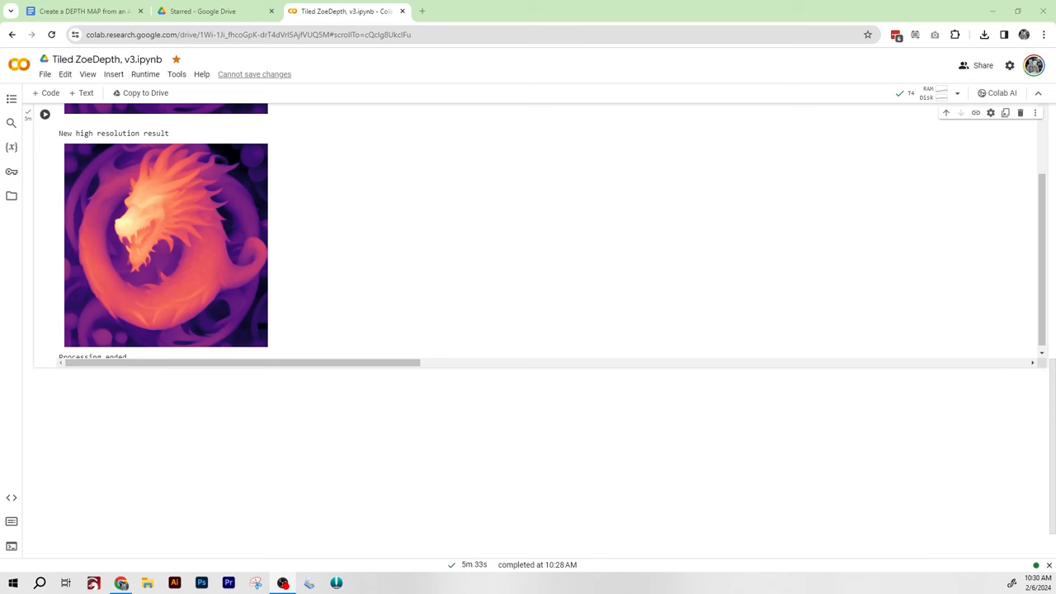
mouse_move(941, 92)
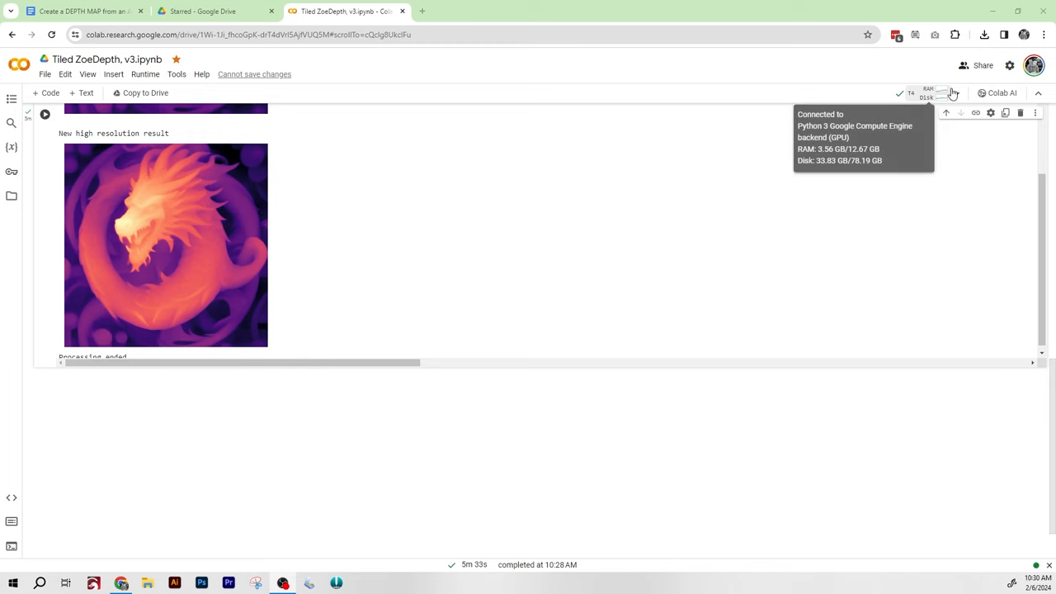
left_click(954, 92)
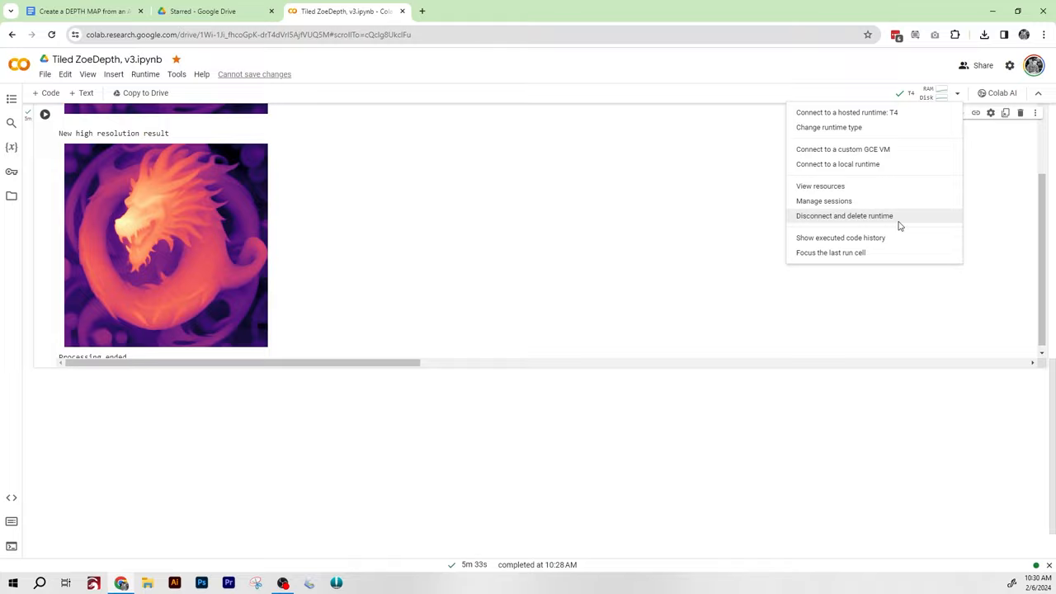
left_click(845, 214)
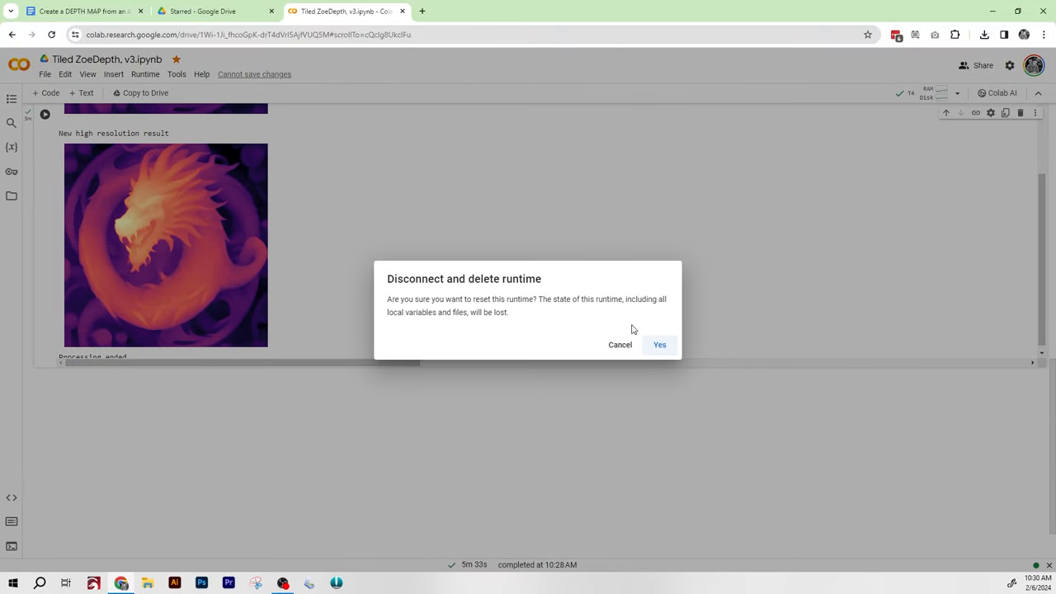
left_click(661, 345)
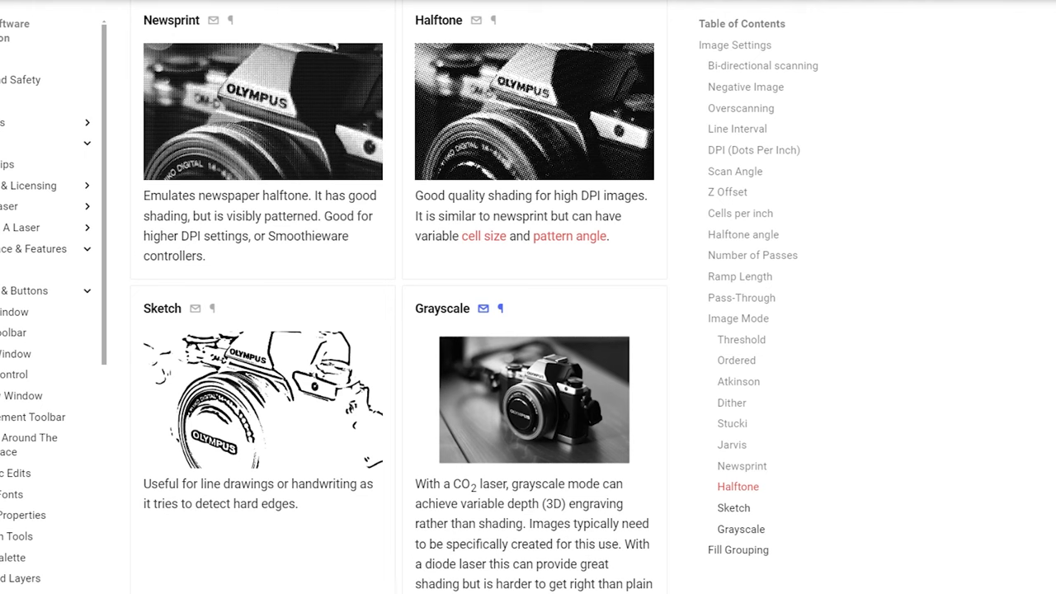
mouse_move(904, 201)
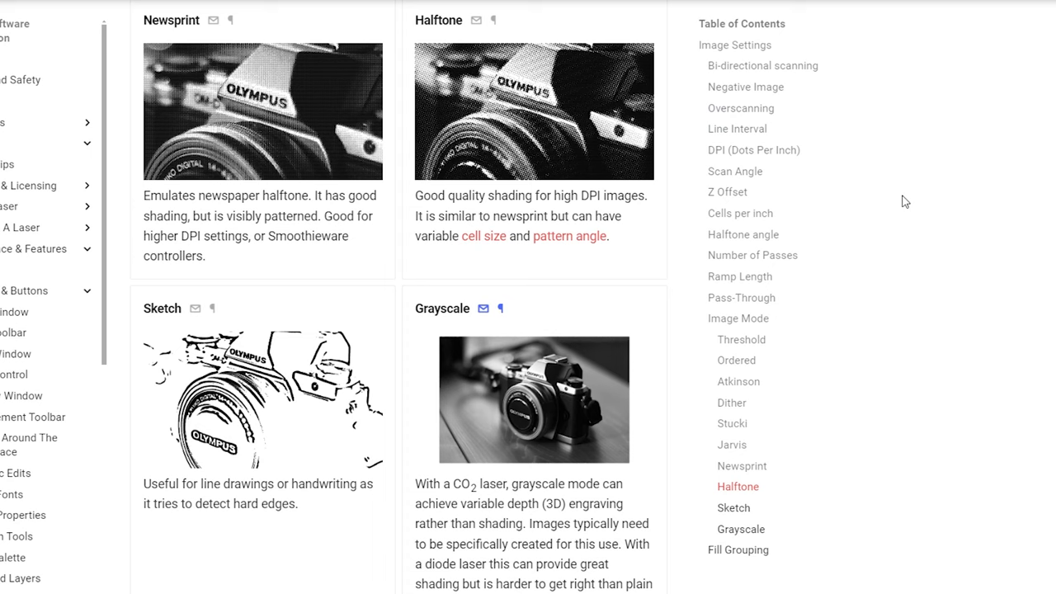
Scroll the Image Mode examples to the Grayscale section and select part of the page.
scroll("down", 3)
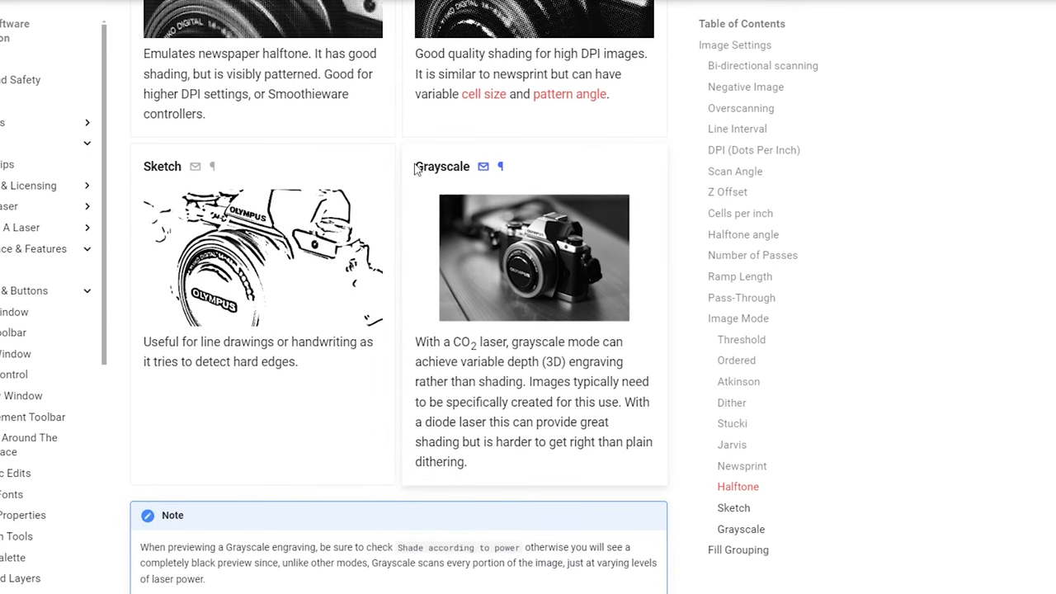
left_click_drag(416, 165, 621, 403)
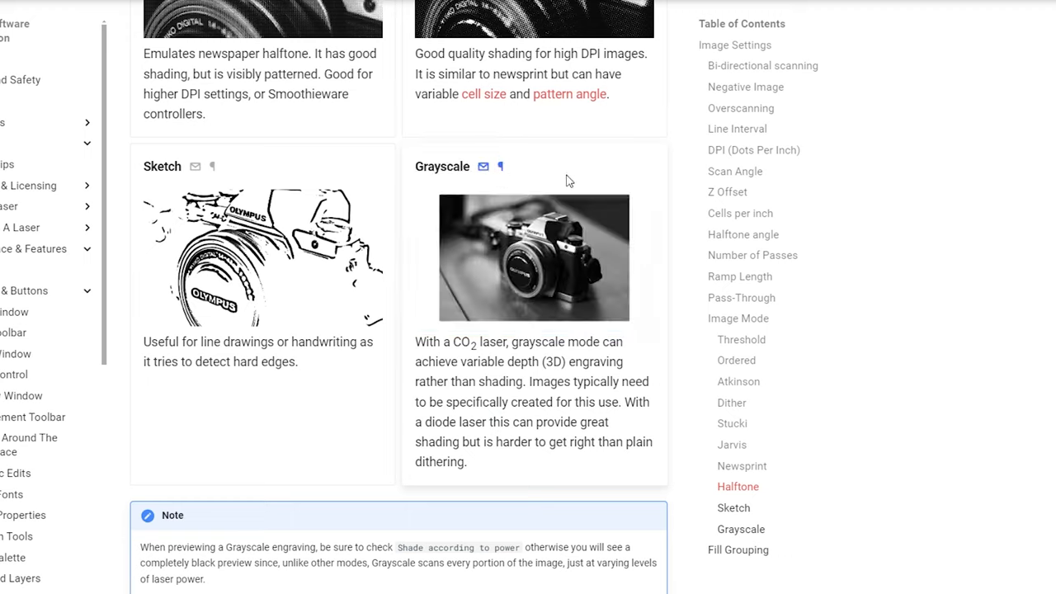
mouse_move(624, 176)
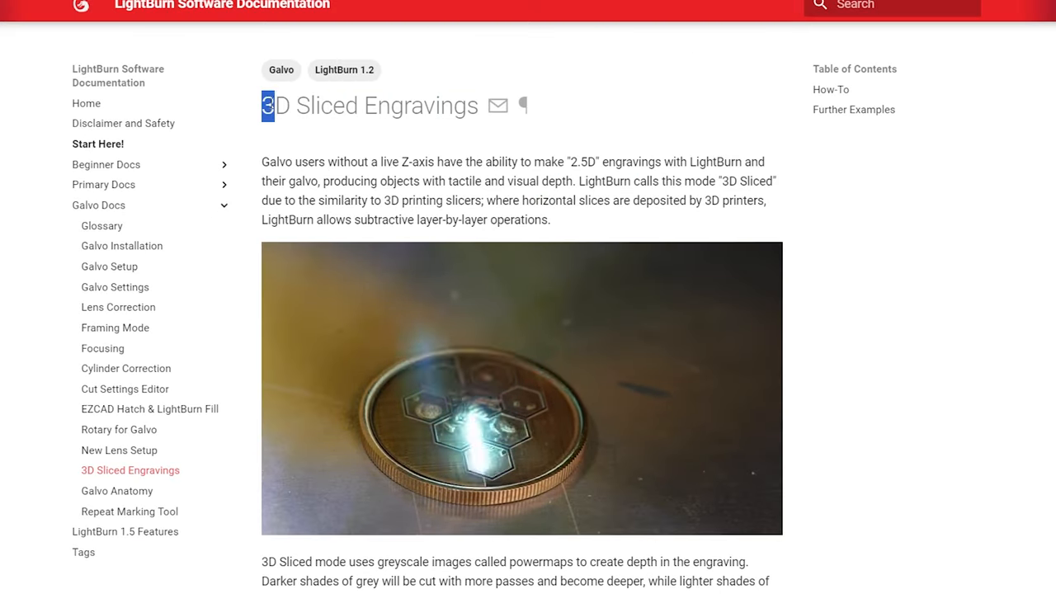
scroll("down", 3)
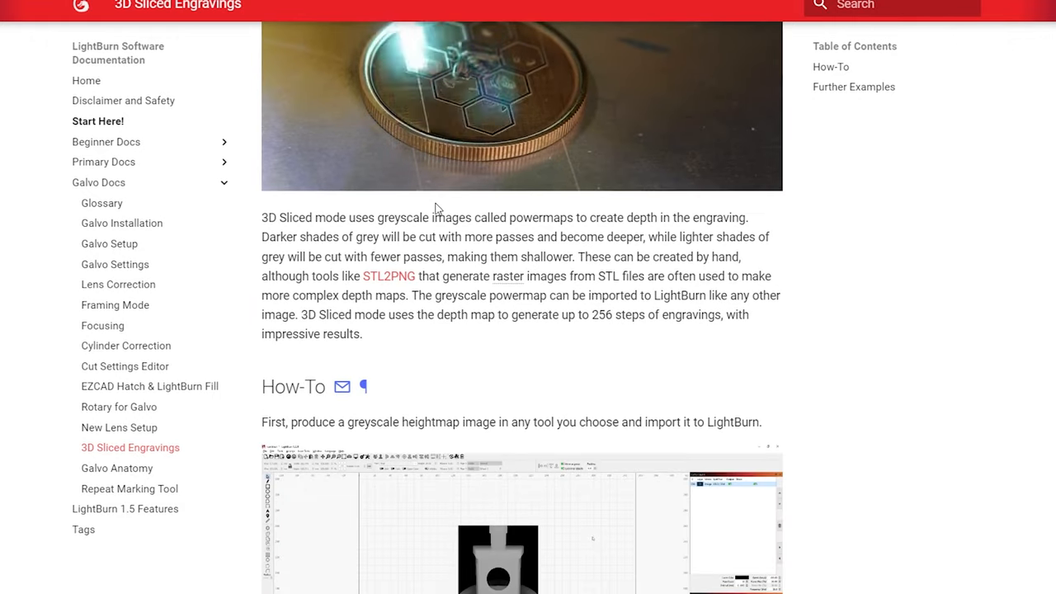
scroll("down", 3)
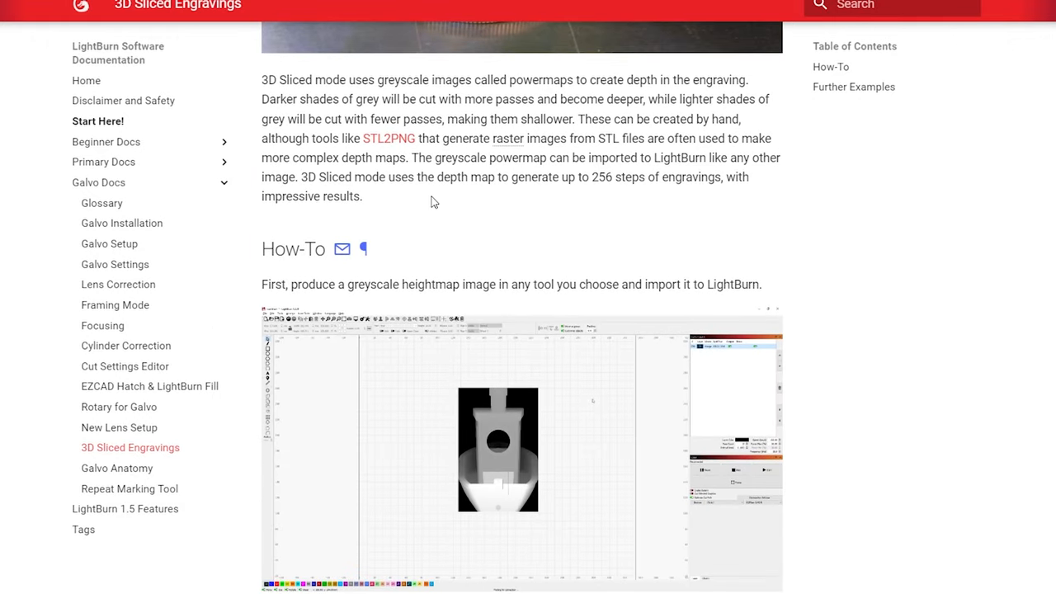
scroll("down", 3)
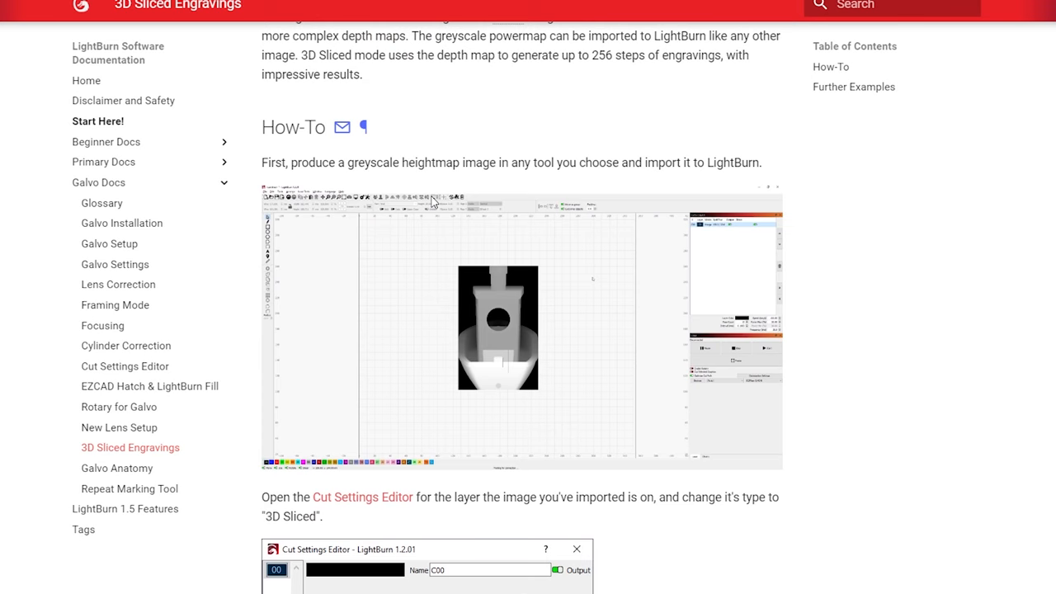
scroll("down", 3)
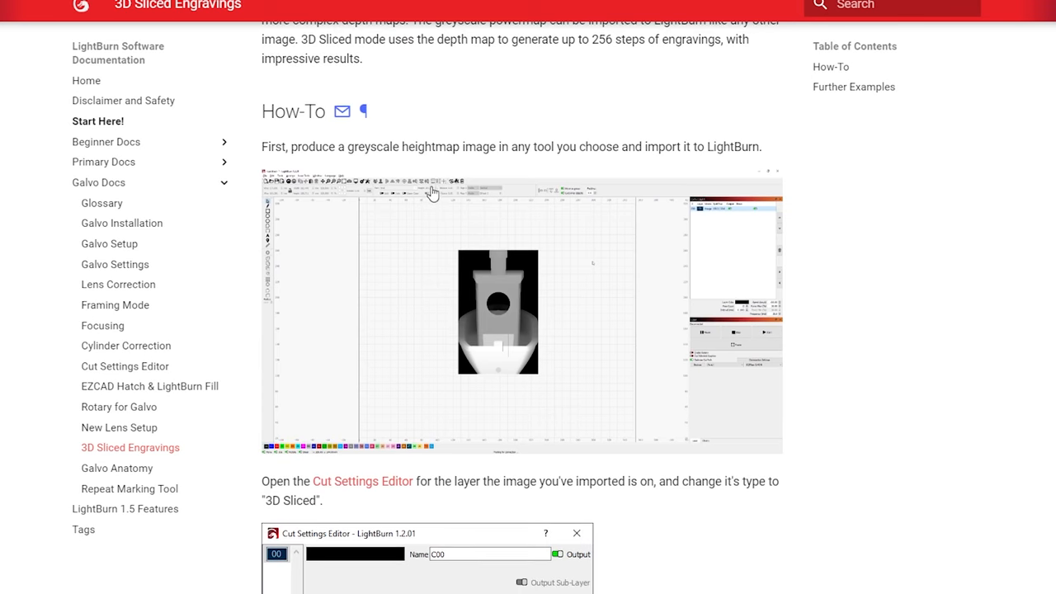